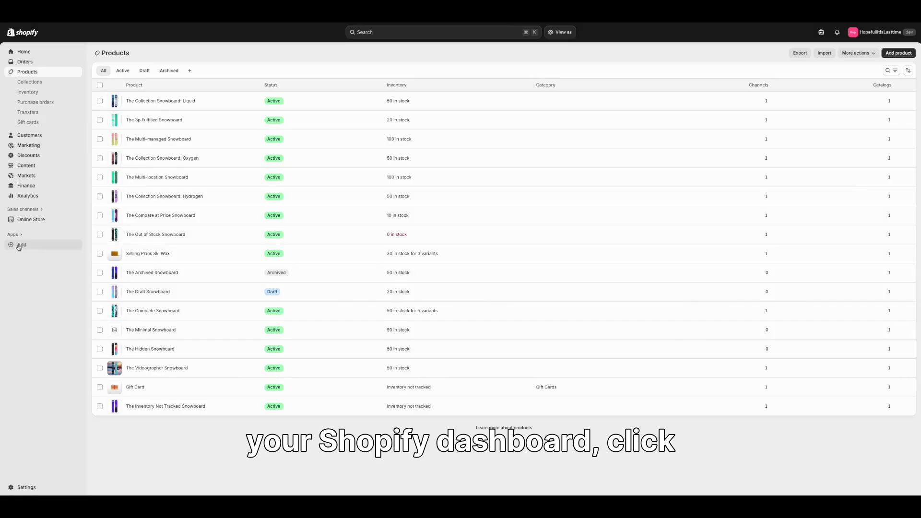
Add an app from the sidebar and go on to the full Shopify App Store
{"action": "left_click", "coordinate": [22, 245]}
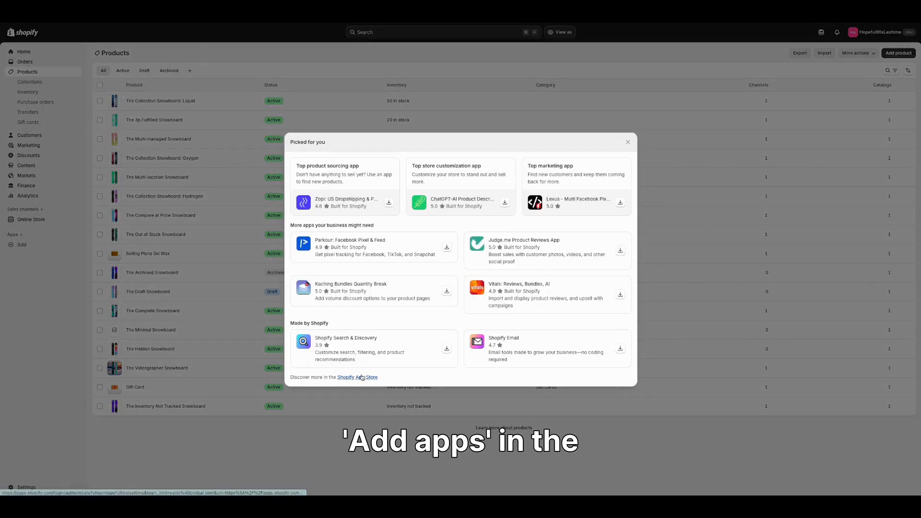
{"action": "left_click", "coordinate": [357, 377]}
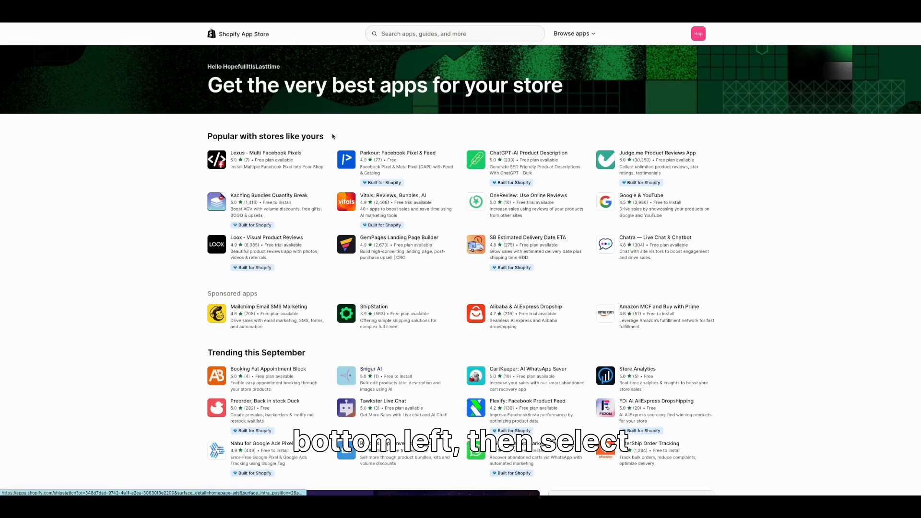
Search the App Store for Agents24x7 and open its listing
{"action": "type", "text": "a"}
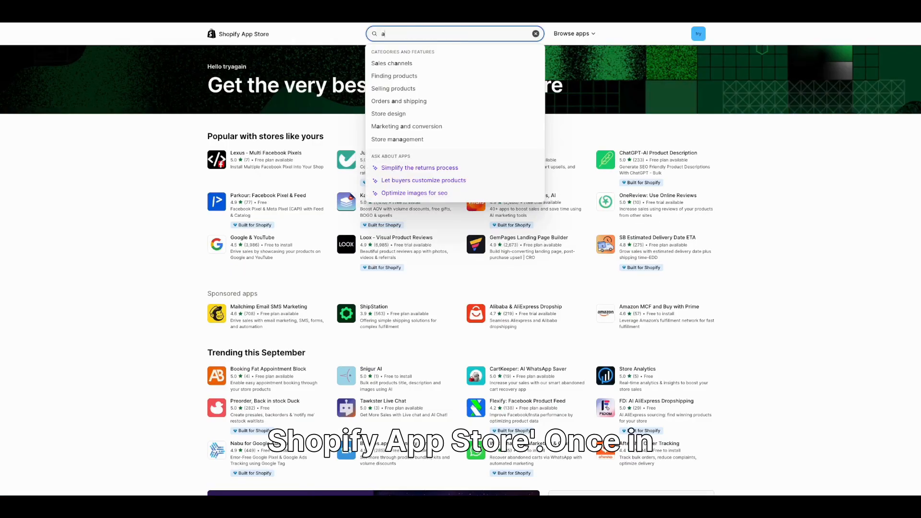
{"action": "type", "text": "gents24x7"}
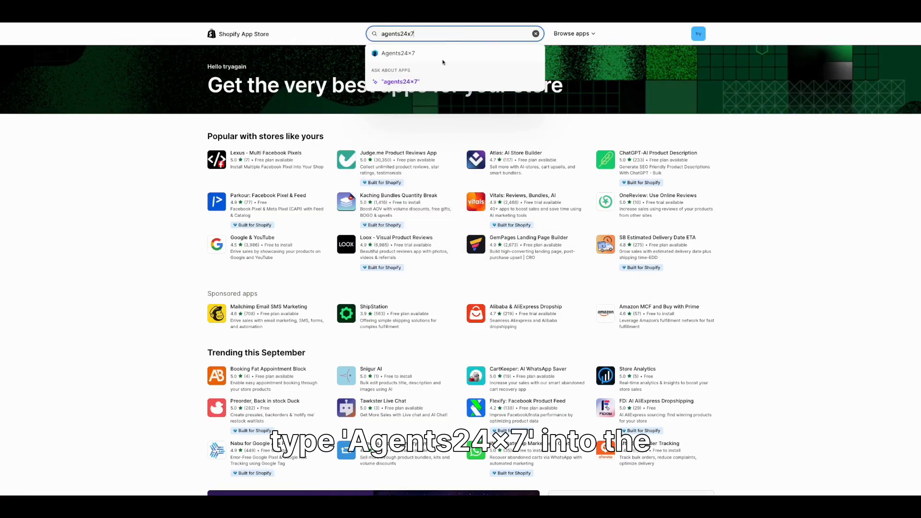
{"action": "left_click", "coordinate": [399, 53]}
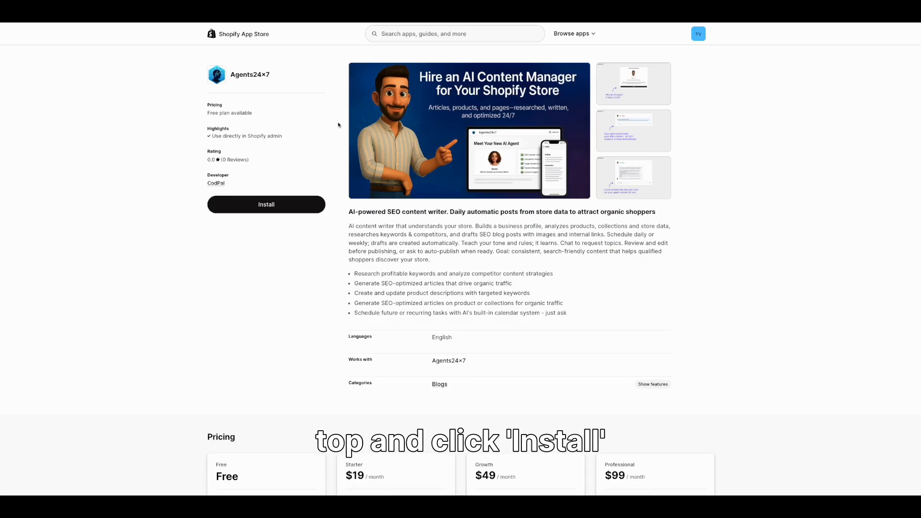
Install Agents24x7, approving its store data access in the Install app dialog
{"action": "left_click", "coordinate": [266, 204]}
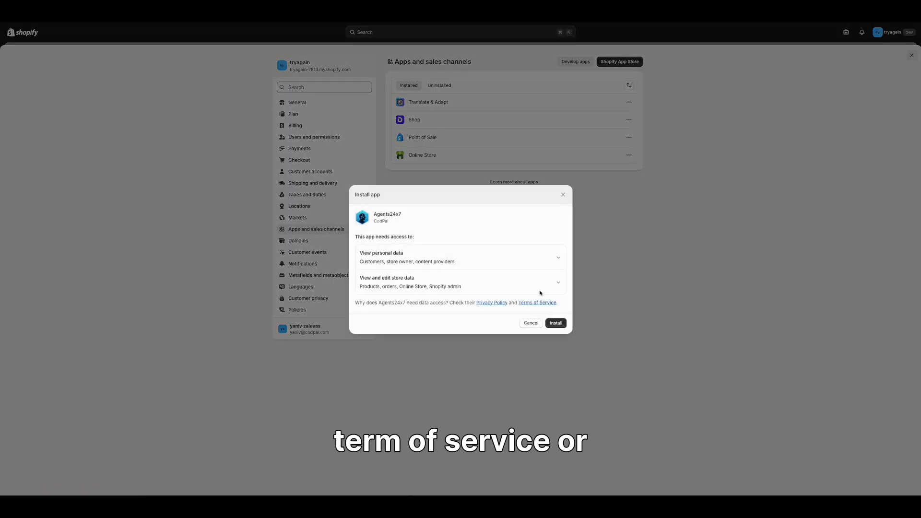
{"action": "left_click", "coordinate": [555, 323]}
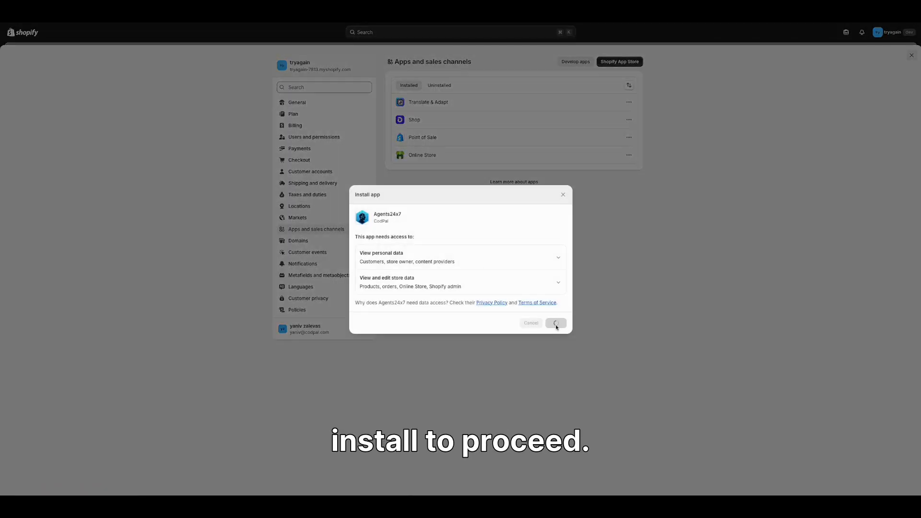
{"action": "left_click", "coordinate": [555, 322]}
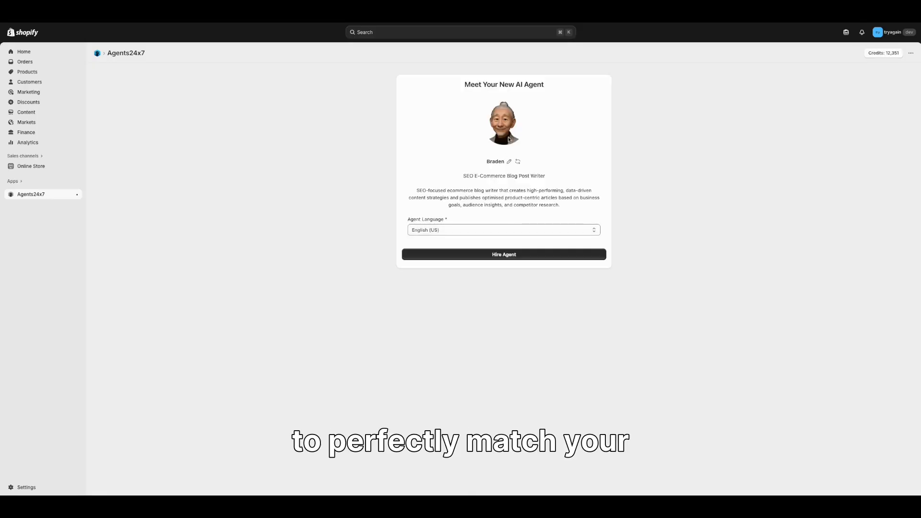
Shuffle to another agent persona, rename her Dana, and hire her
{"action": "left_click", "coordinate": [517, 161]}
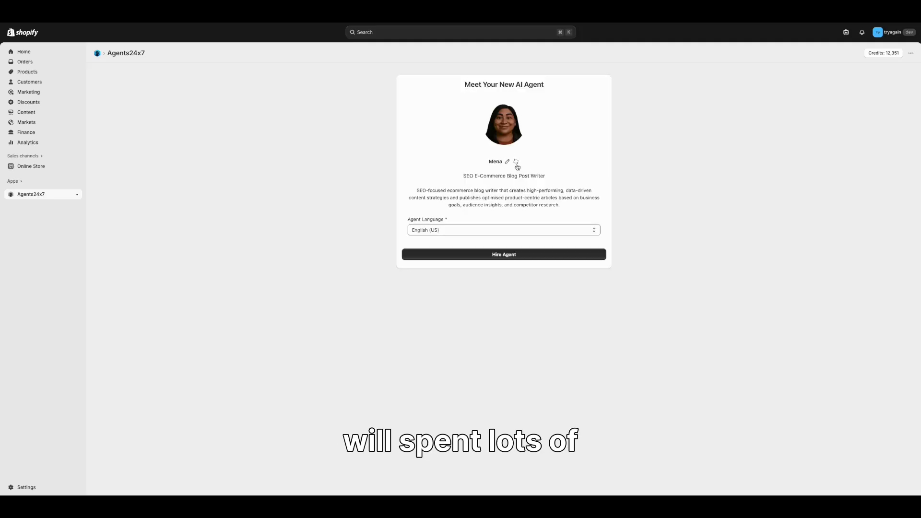
{"action": "left_click", "coordinate": [516, 161]}
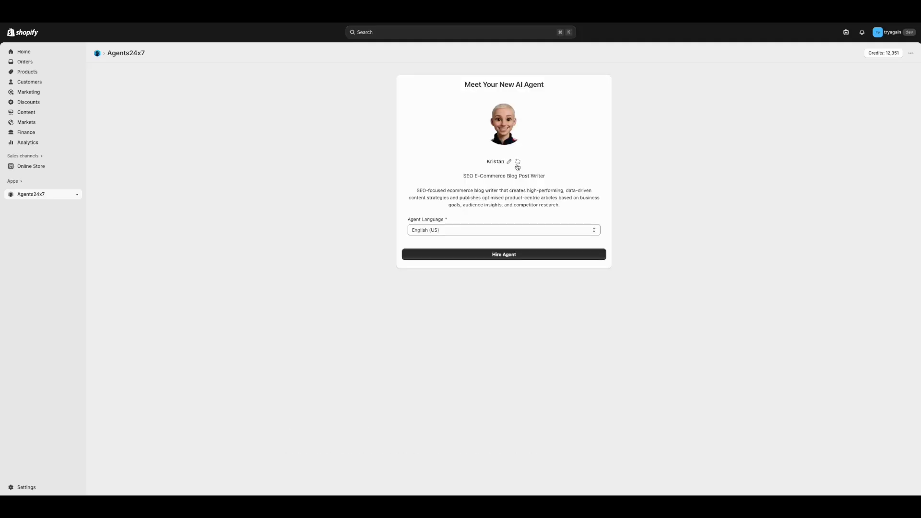
{"action": "left_click", "coordinate": [508, 161]}
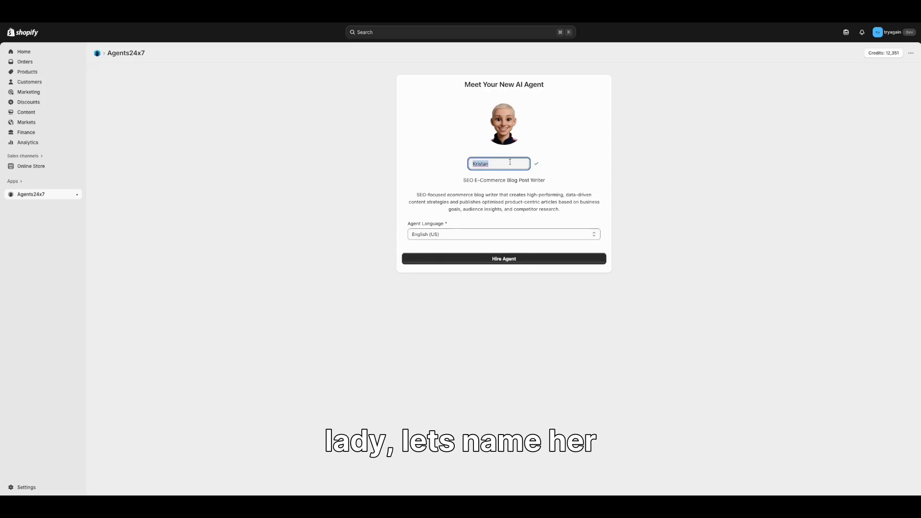
{"action": "type", "text": "Du"}
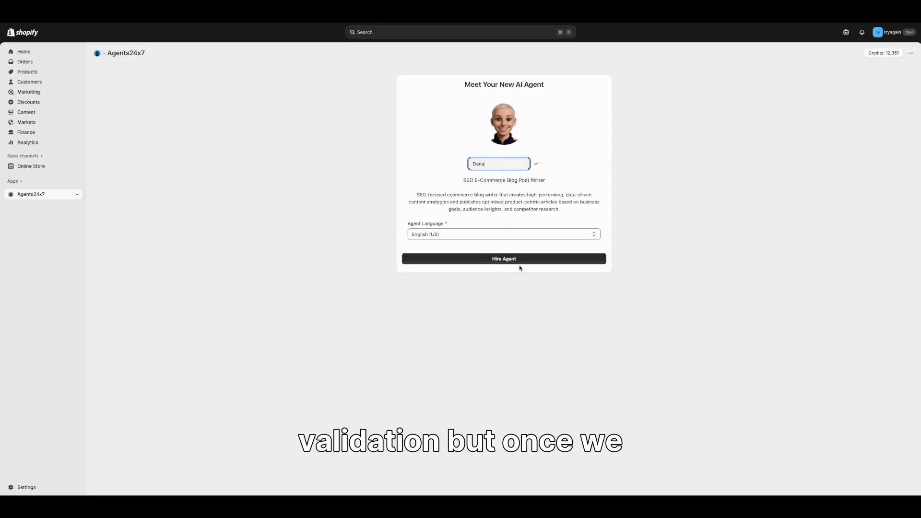
{"action": "left_click", "coordinate": [503, 259]}
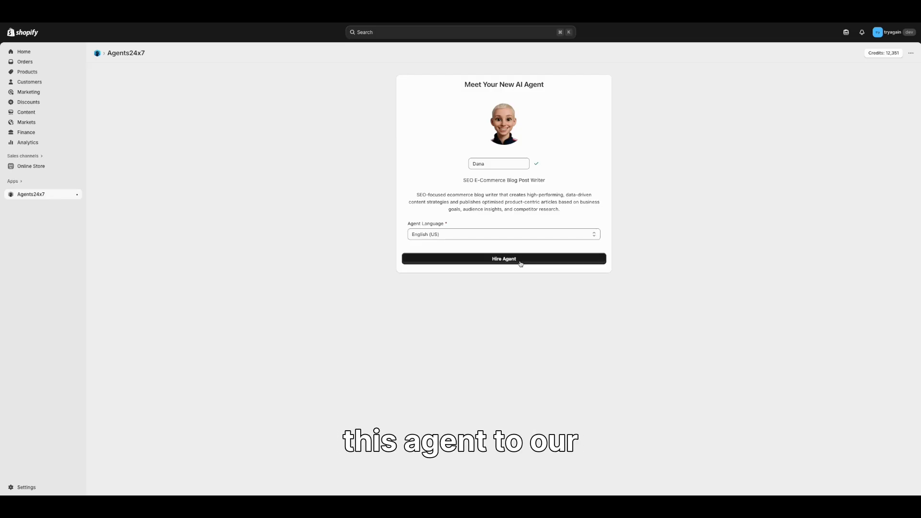
{"action": "left_click", "coordinate": [504, 258]}
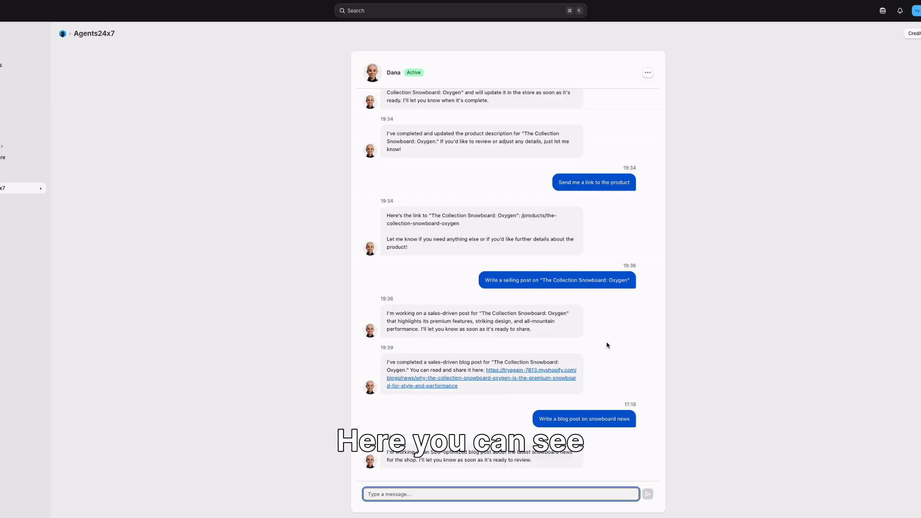
Follow Dana's chat link to the Collection Snowboard: Oxygen blog post
{"action": "left_click", "coordinate": [528, 378]}
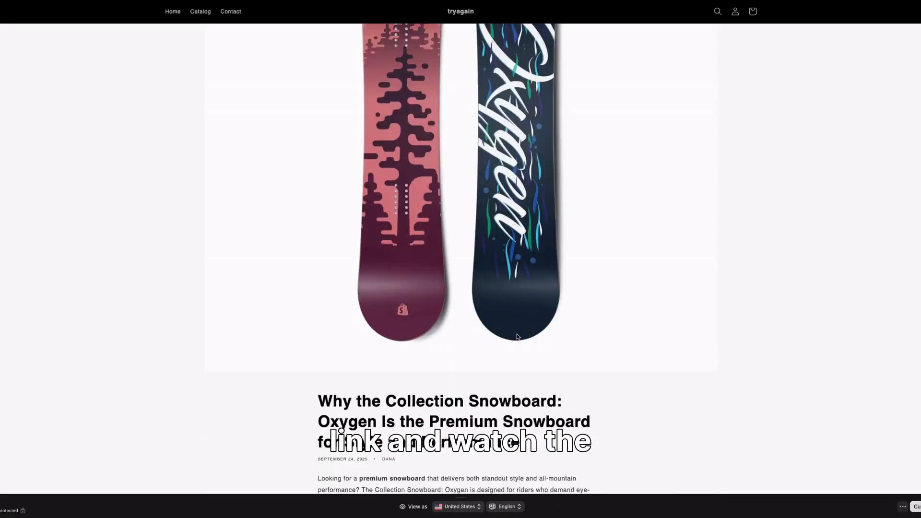
Scroll to the end of the Oxygen article and open its linked product page
{"action": "scroll", "scroll_direction": "down", "scroll_amount": 3}
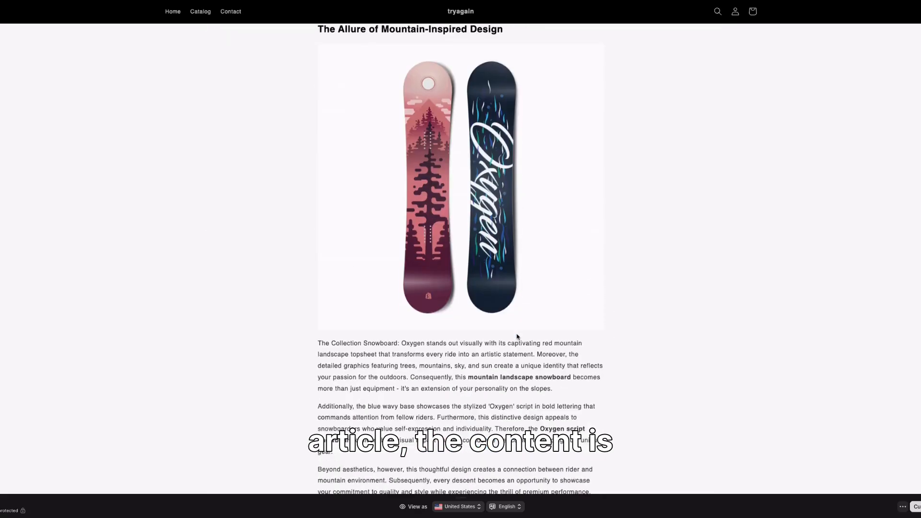
{"action": "scroll", "scroll_direction": "down", "scroll_amount": 3}
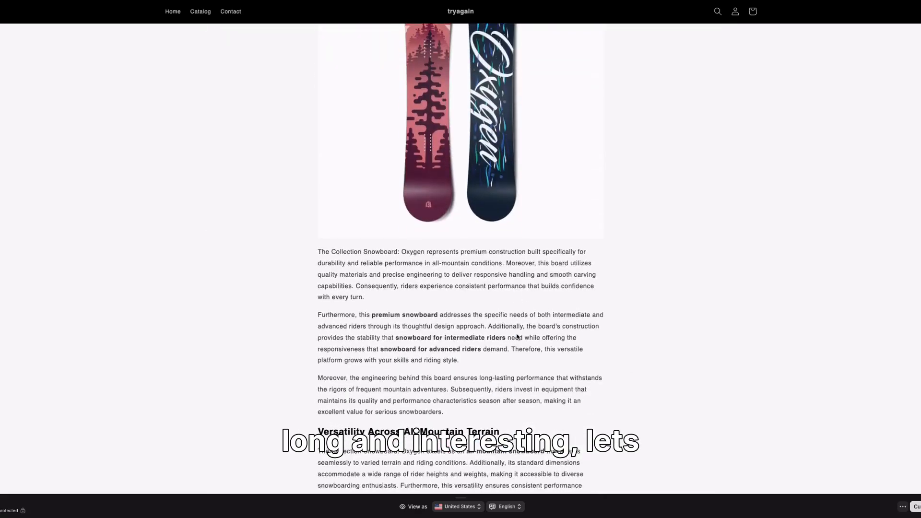
{"action": "scroll", "scroll_direction": "down", "scroll_amount": 3}
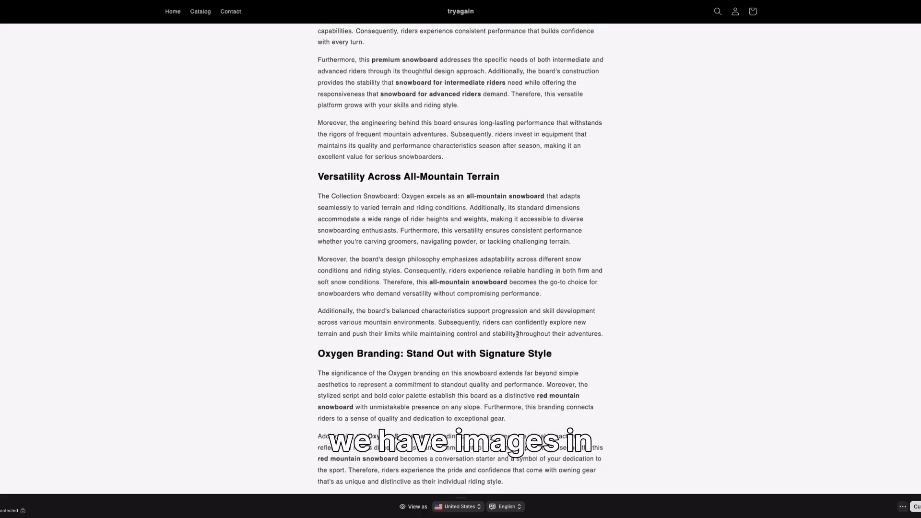
{"action": "scroll", "scroll_direction": "down", "scroll_amount": 3}
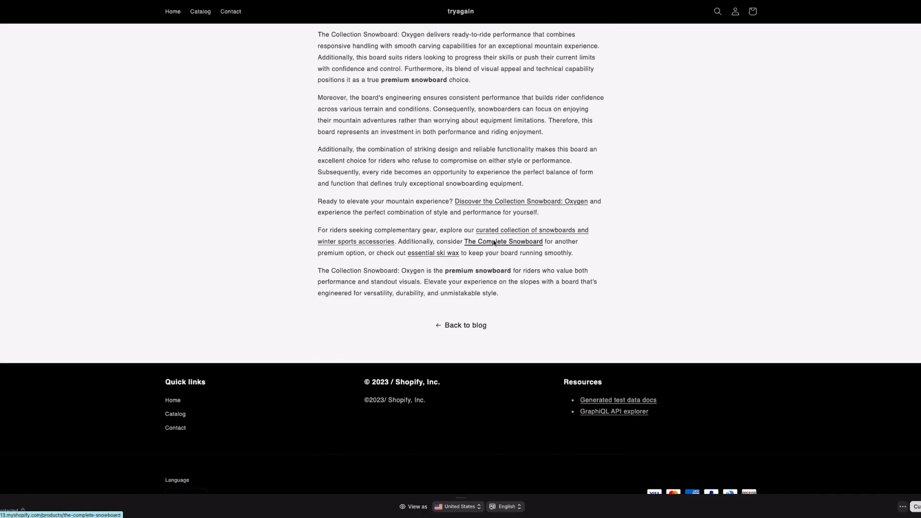
{"action": "left_click", "coordinate": [503, 241]}
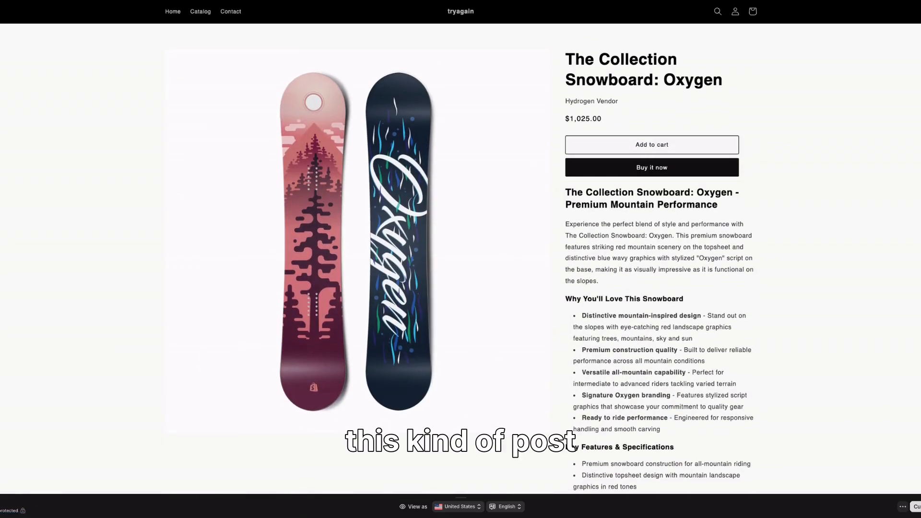
{"action": "scroll", "scroll_direction": "down", "scroll_amount": 3}
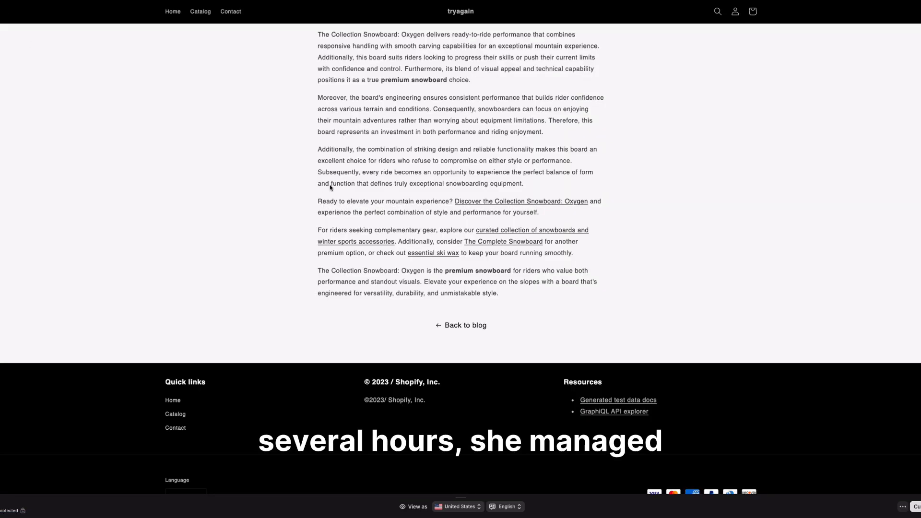